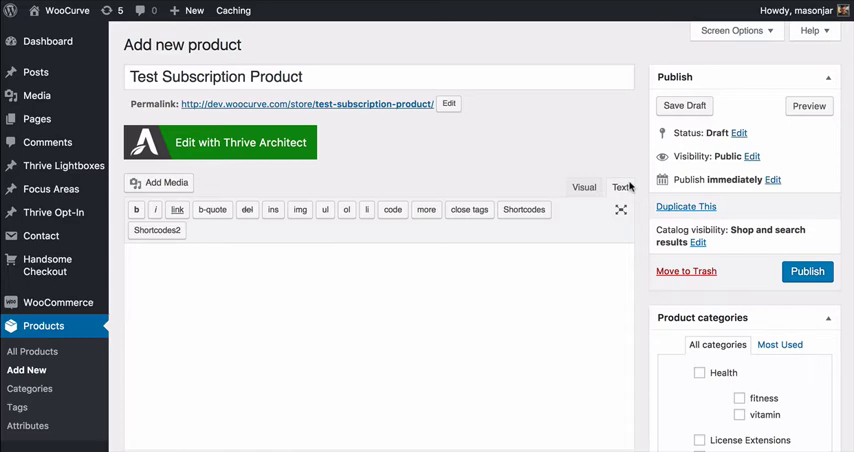
mouse_move(629, 148)
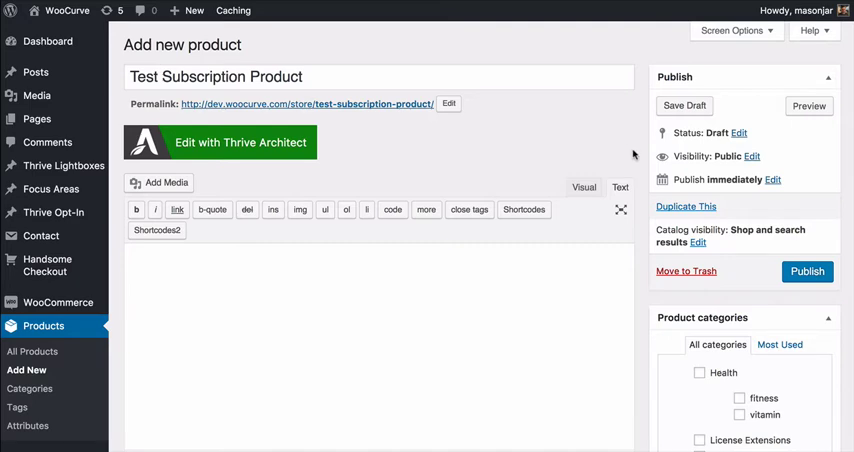
mouse_move(636, 181)
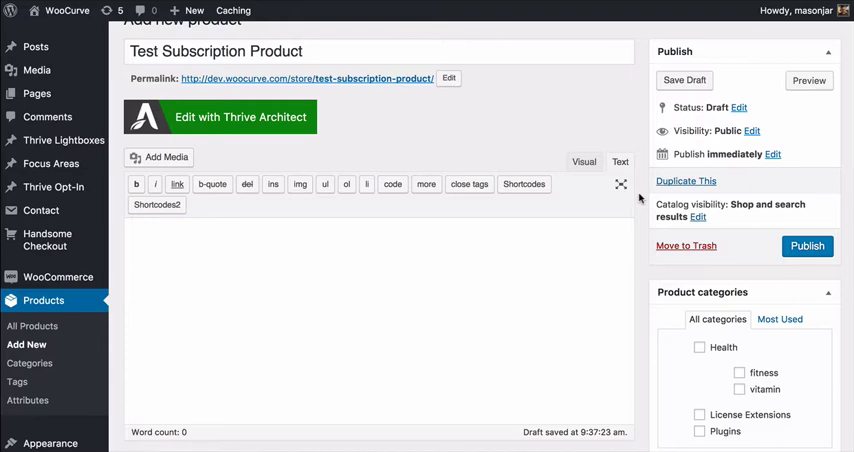
Step: Scroll past the editor to the Product data box of the drafted Test Subscription Product
scroll("down", 3)
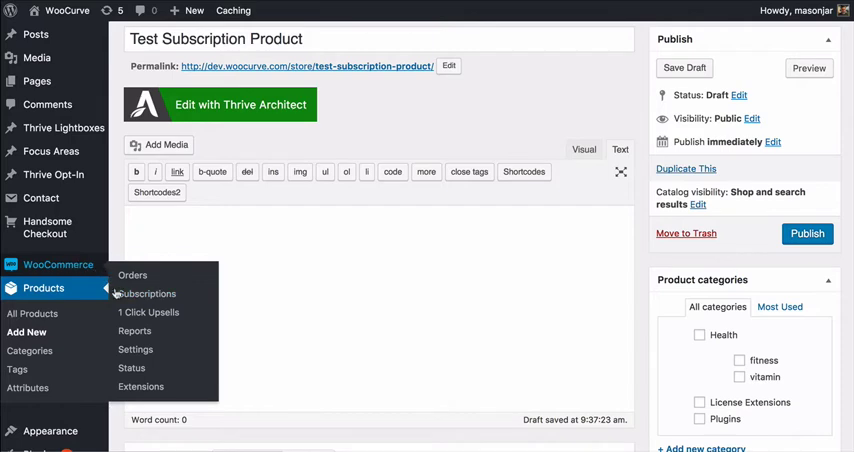
mouse_move(145, 293)
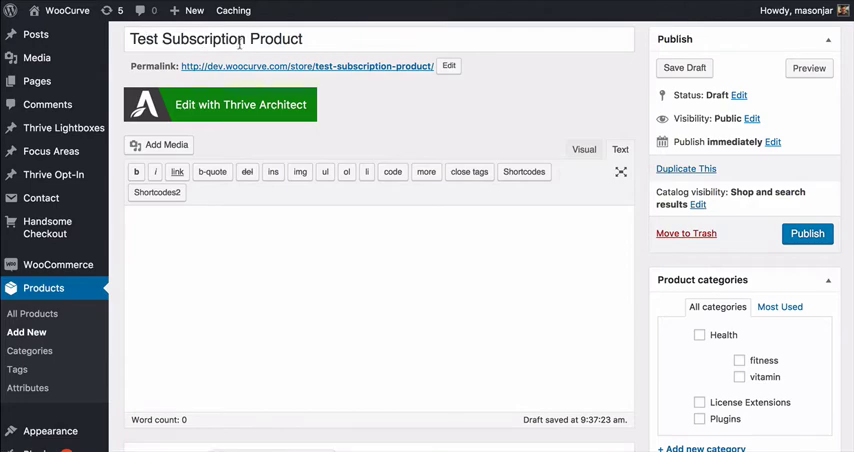
scroll("down", 3)
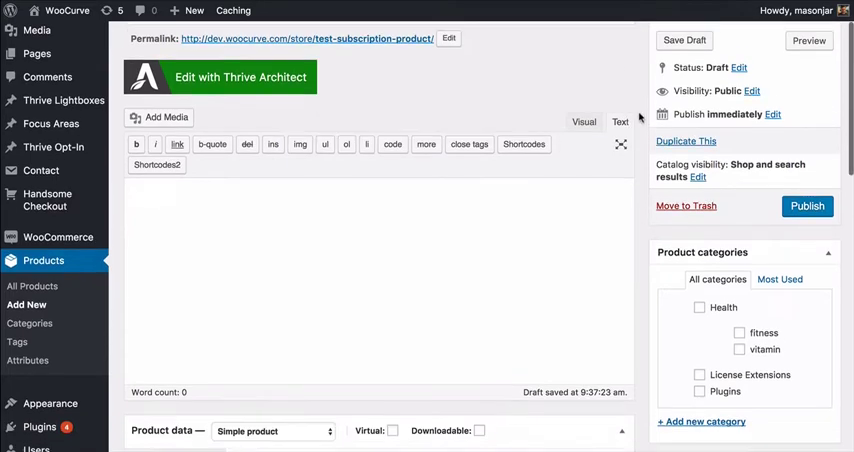
scroll("down", 3)
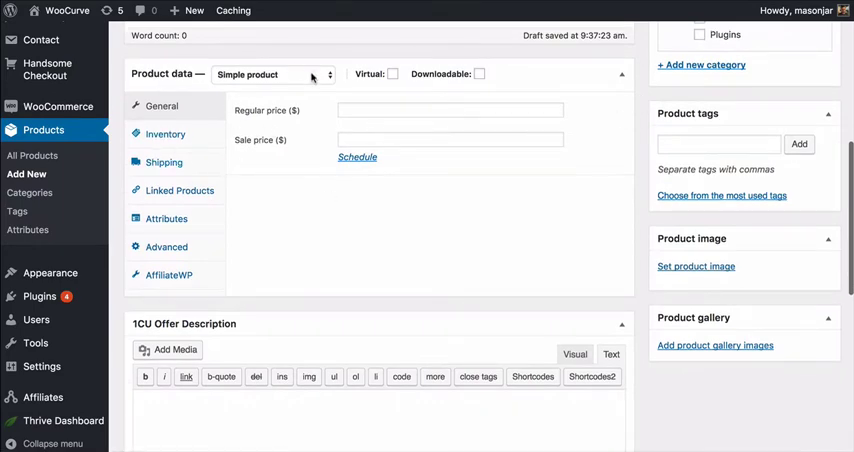
Step: Make the product a Simple subscription priced $39 every 1 month, never expiring
left_click(272, 74)
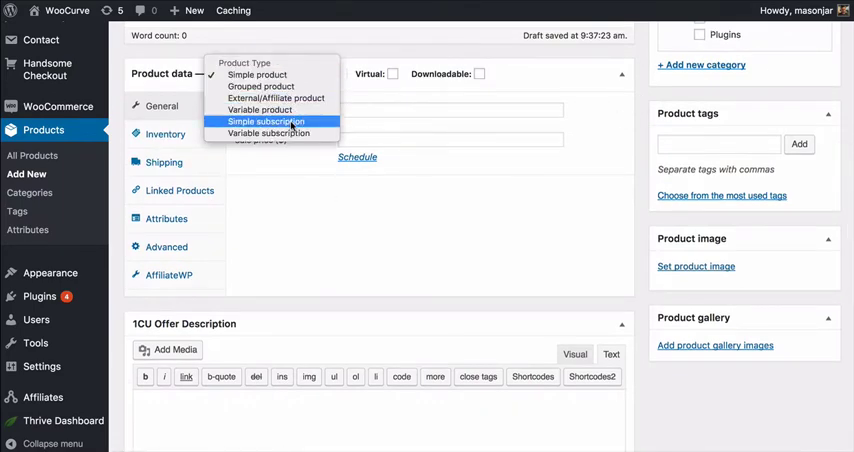
left_click(266, 121)
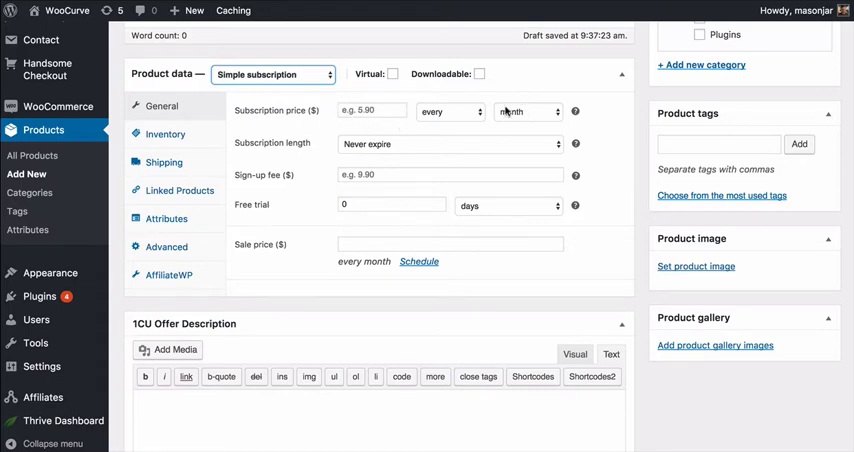
left_click(371, 110)
type("39")
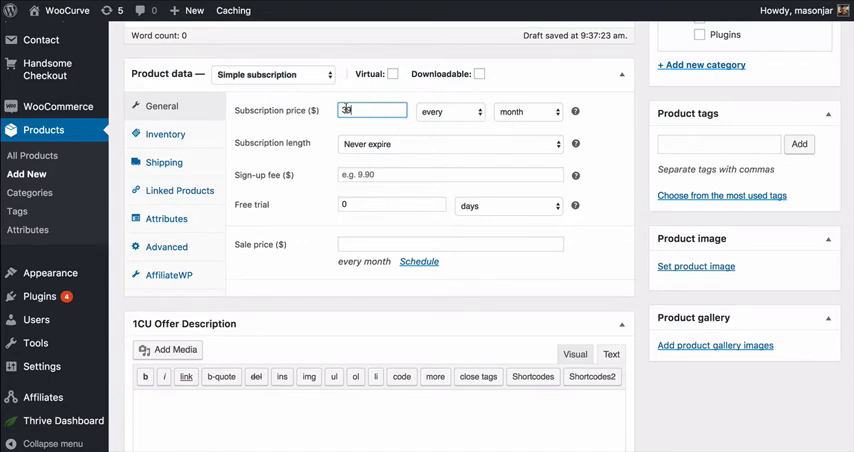
left_click(450, 111)
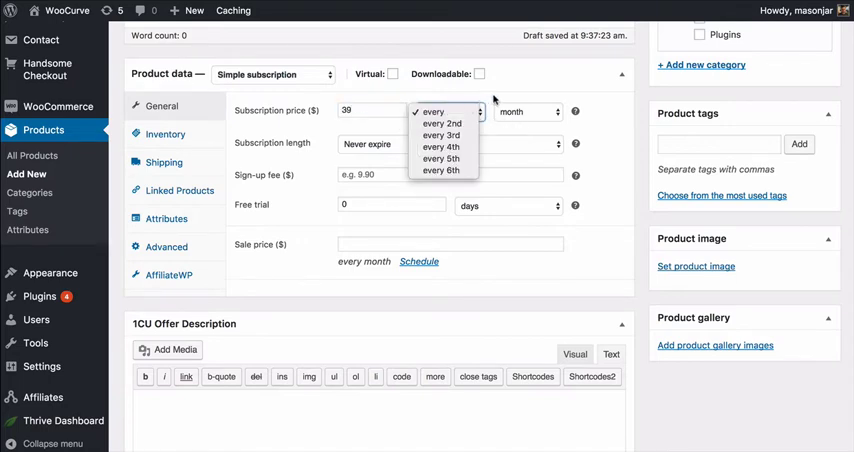
left_click(432, 112)
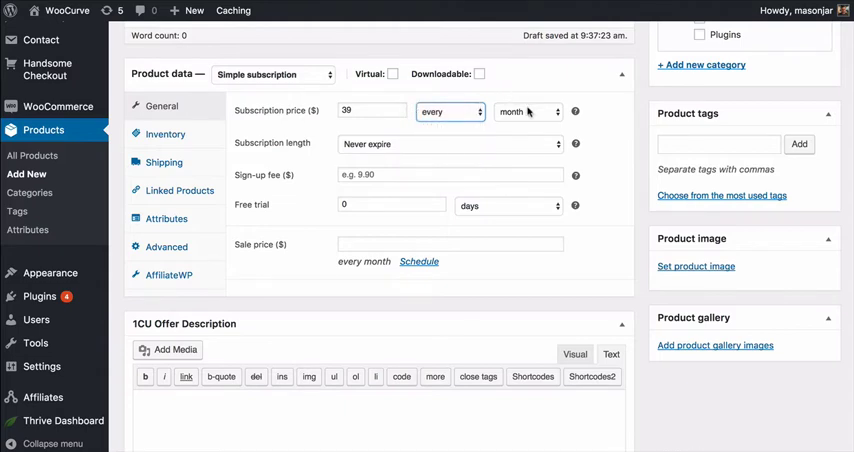
left_click(525, 111)
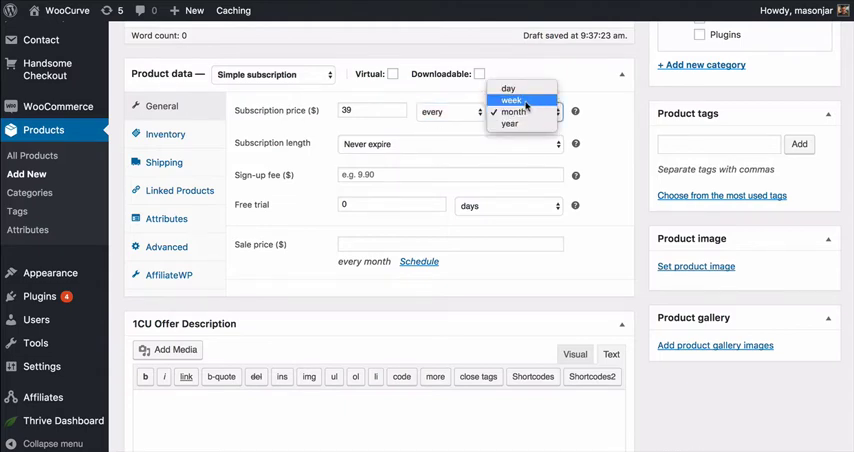
mouse_move(614, 140)
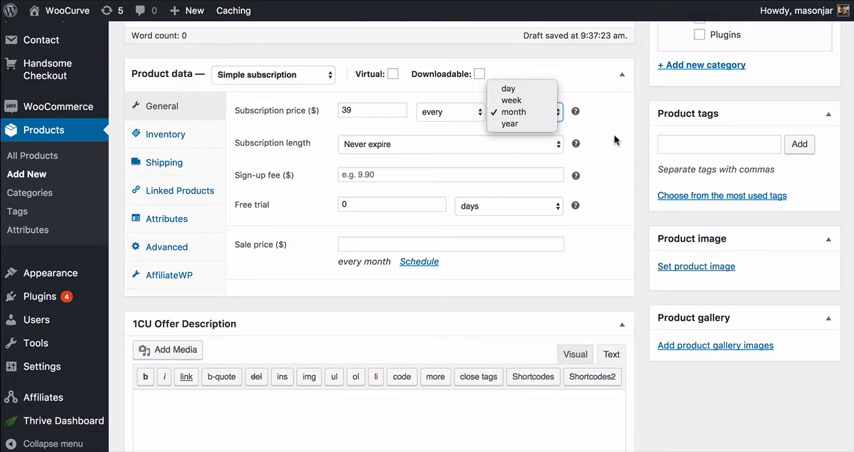
mouse_move(608, 137)
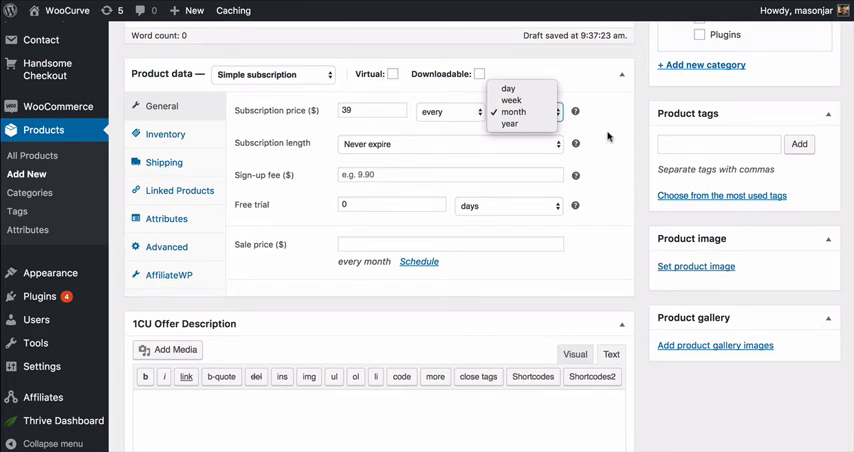
left_click(448, 143)
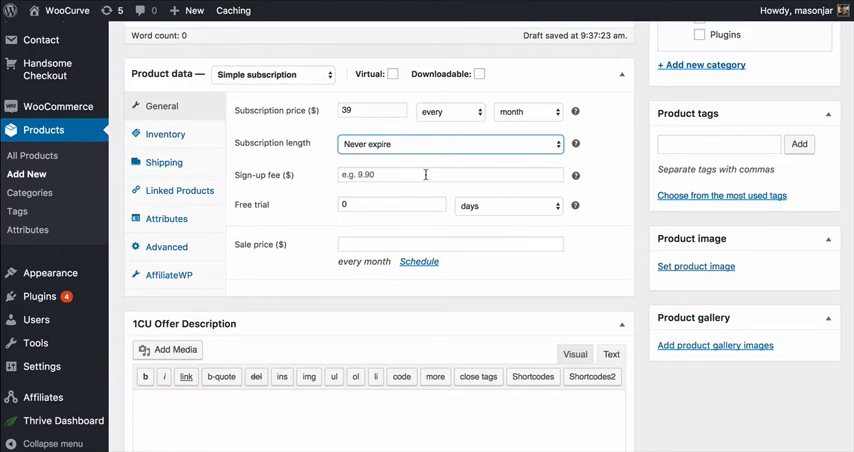
left_click(450, 174)
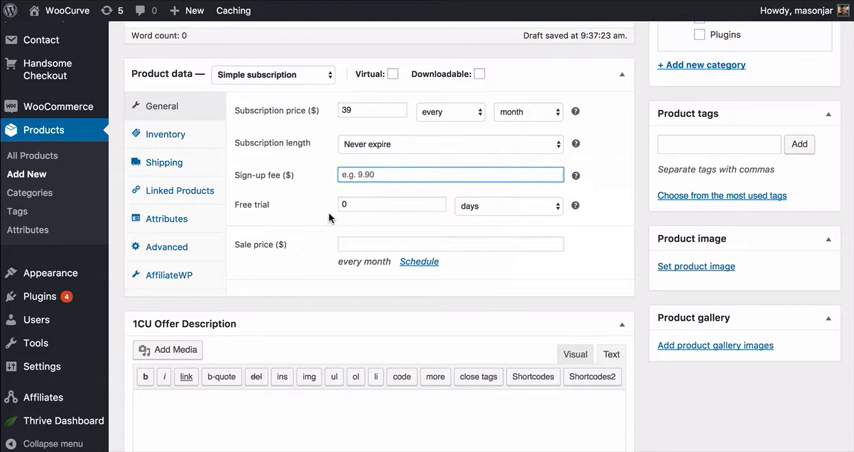
left_click(392, 205)
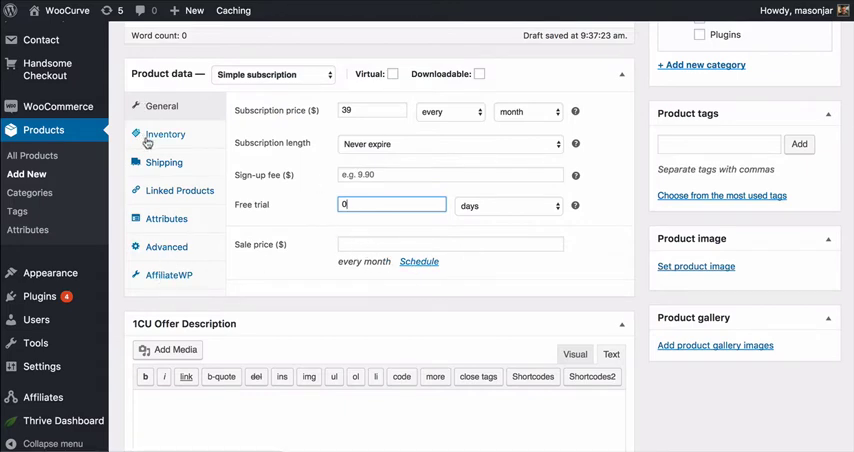
mouse_move(402, 199)
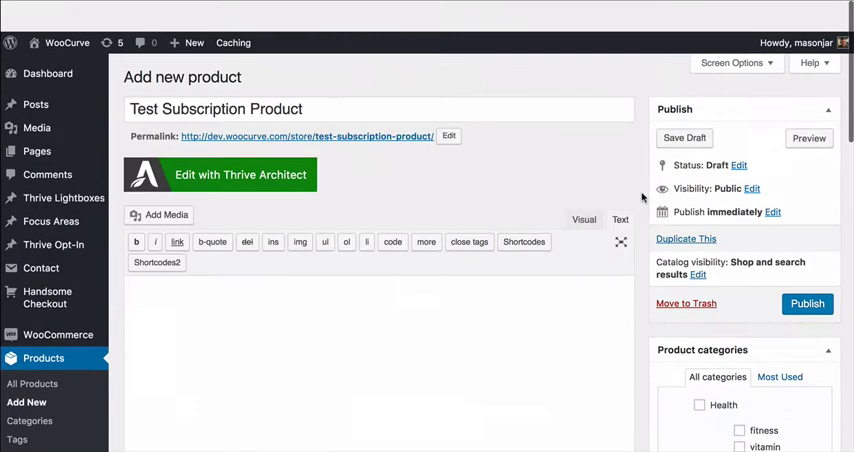
Step: Publish Test Subscription Product and go to WooCommerce > 1 Click Upsells
left_click(807, 271)
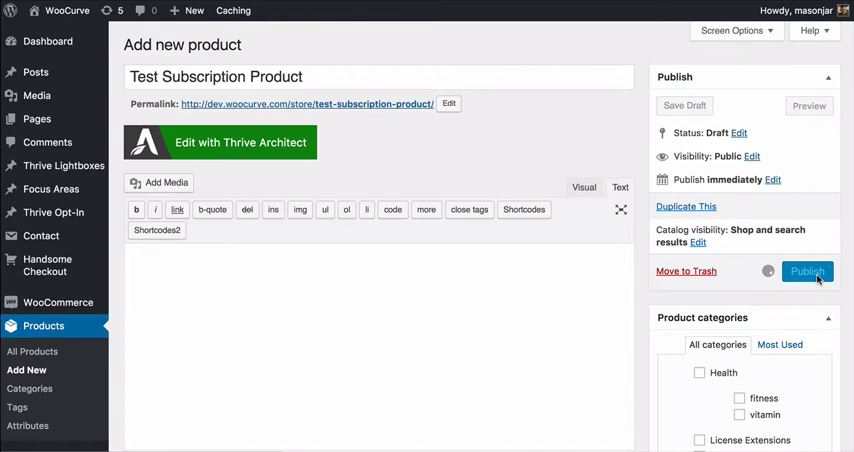
left_click(807, 271)
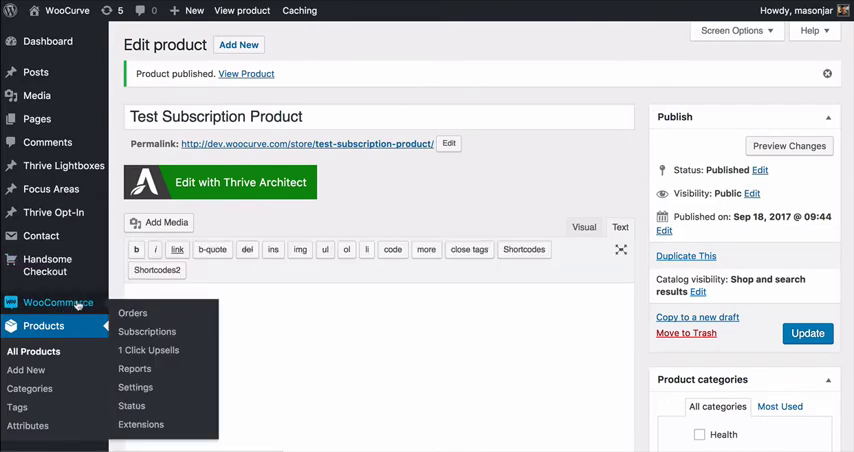
mouse_move(148, 350)
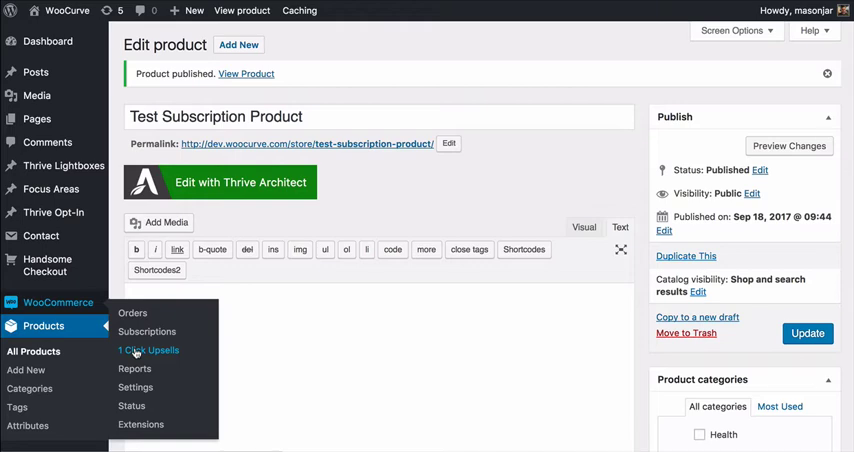
left_click(148, 350)
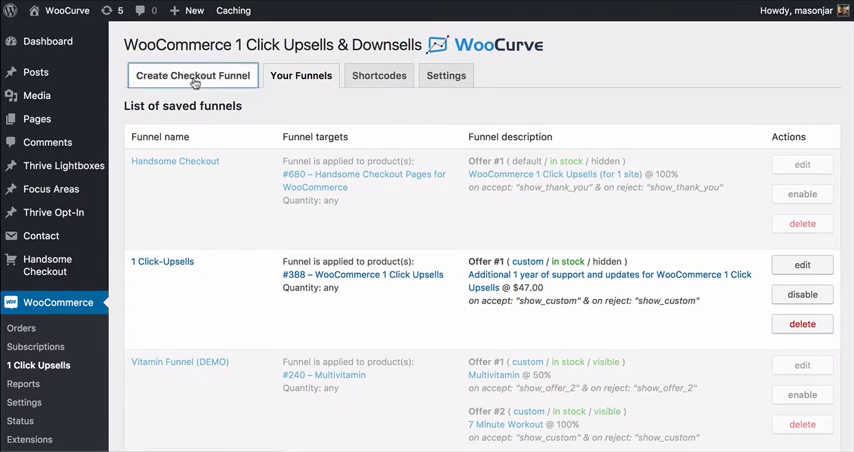
Step: Create a checkout funnel named 'Subscription Funnel' targeting the Multivitamin product
left_click(192, 75)
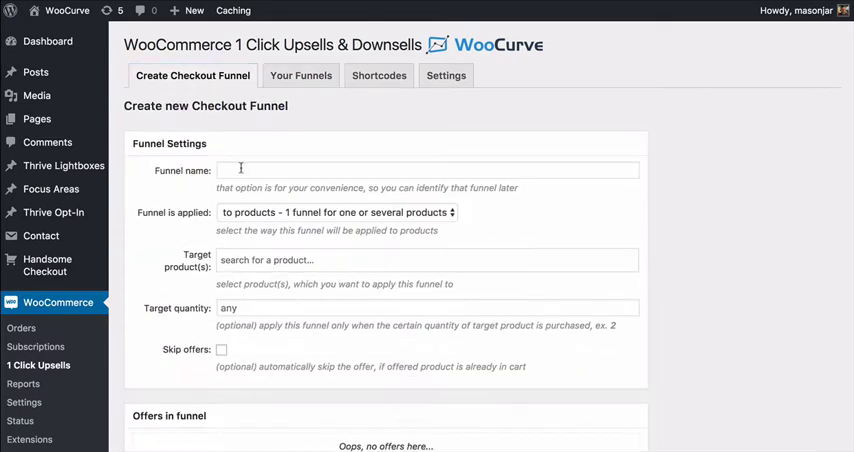
left_click(427, 170)
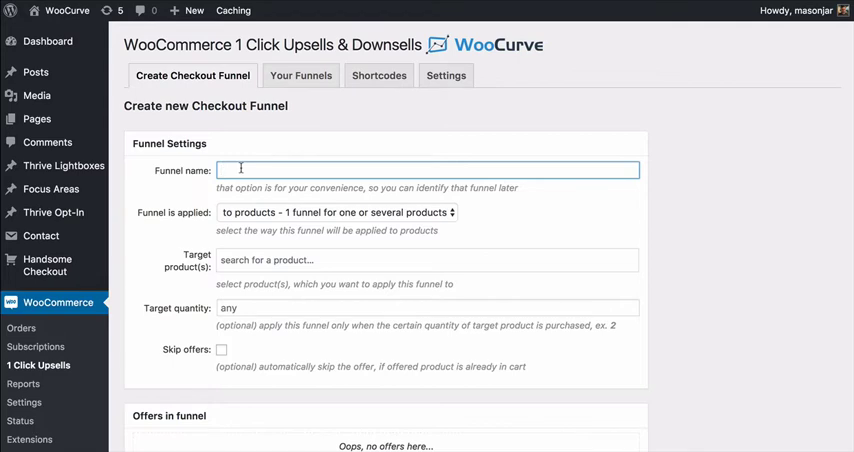
type("Subscription")
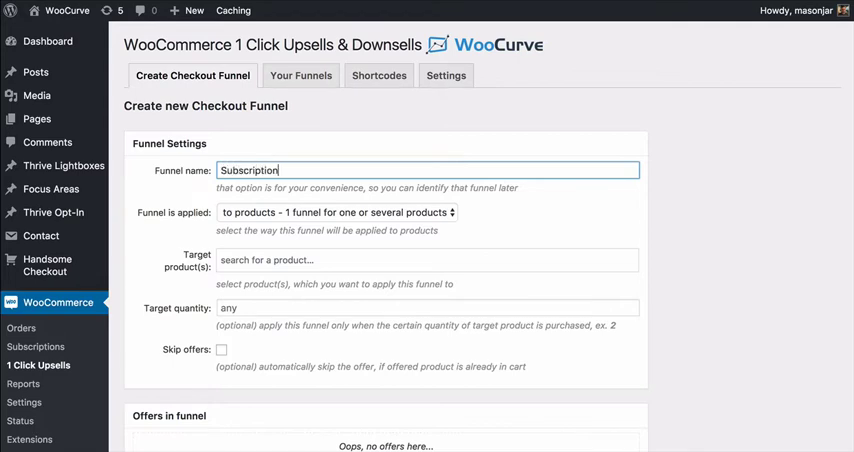
type("Funnel")
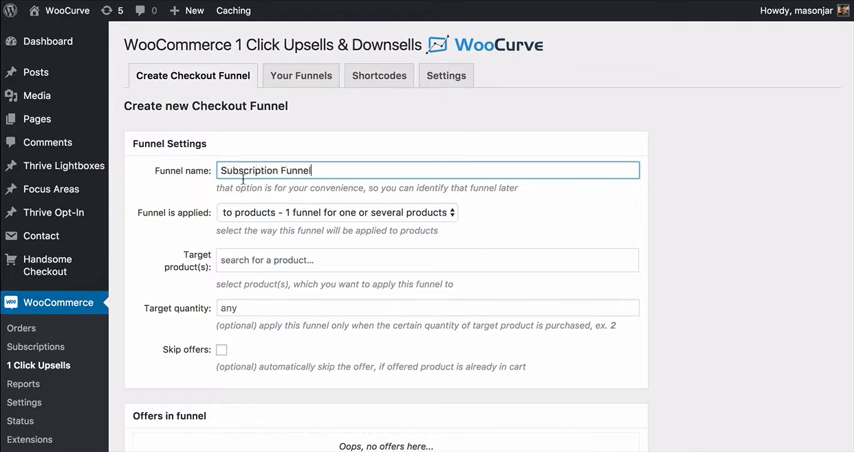
type("pro")
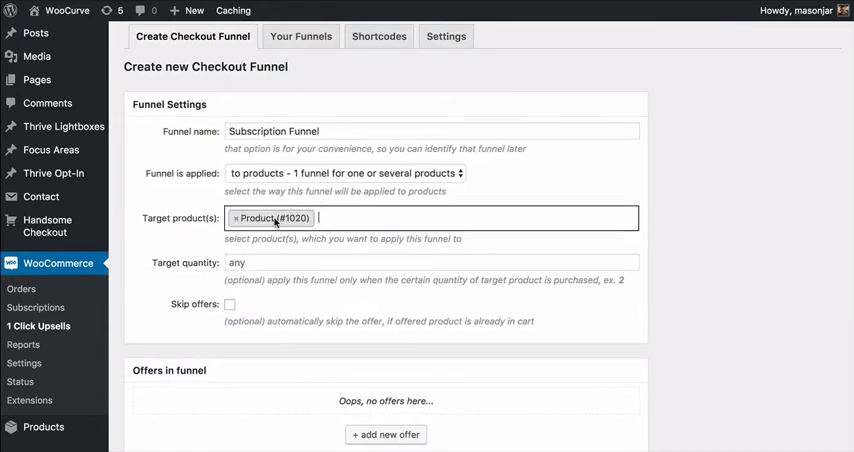
mouse_move(272, 217)
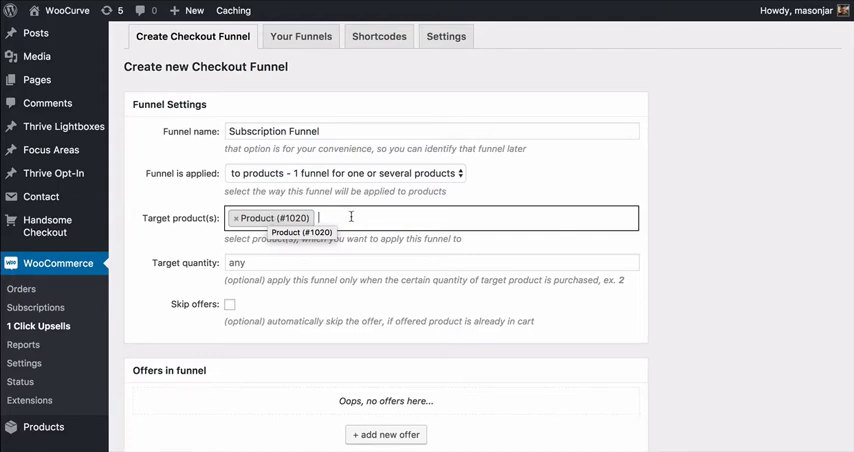
left_click(430, 220)
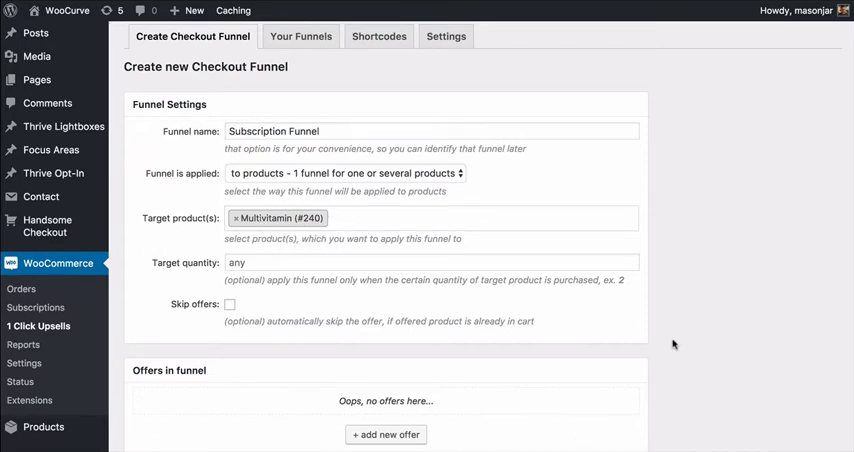
scroll("down", 3)
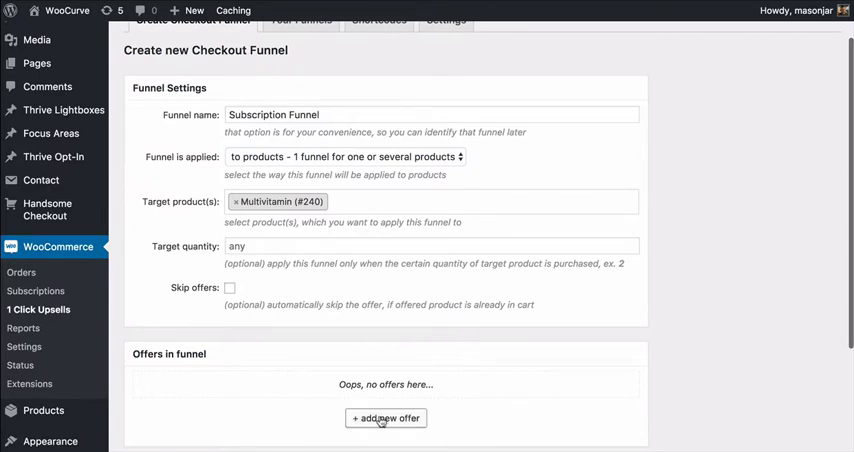
Step: Add offer #1 selling Test Subscription Product, found by searching 'test'
left_click(385, 418)
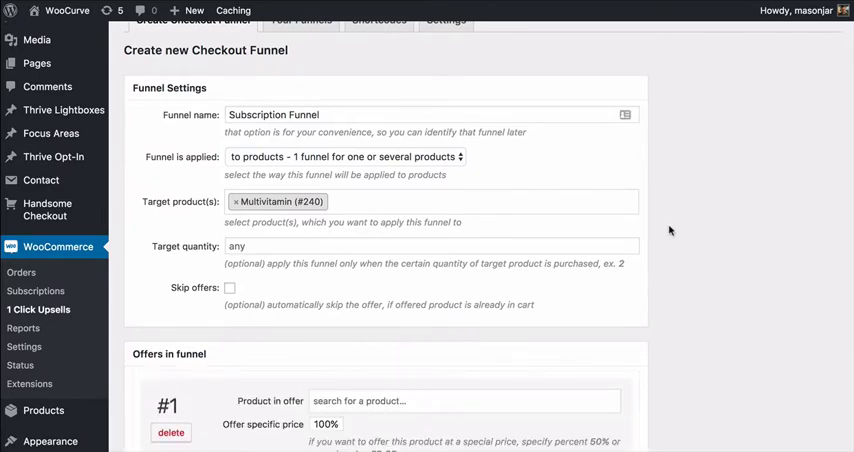
scroll("down", 3)
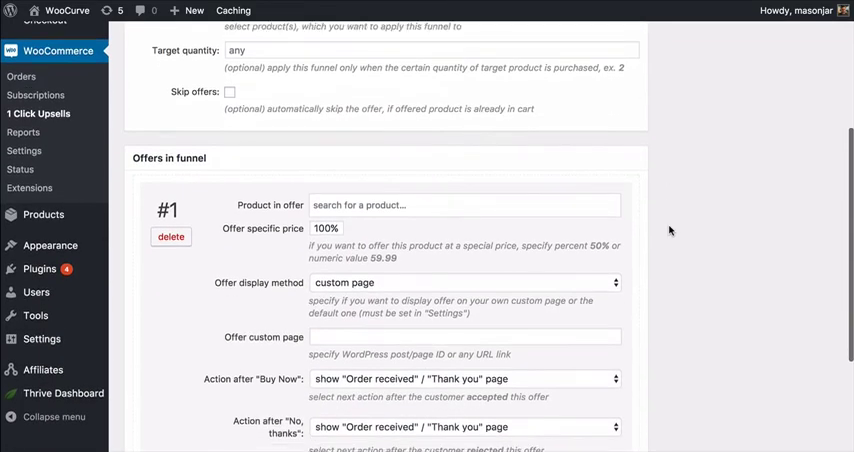
scroll("down", 3)
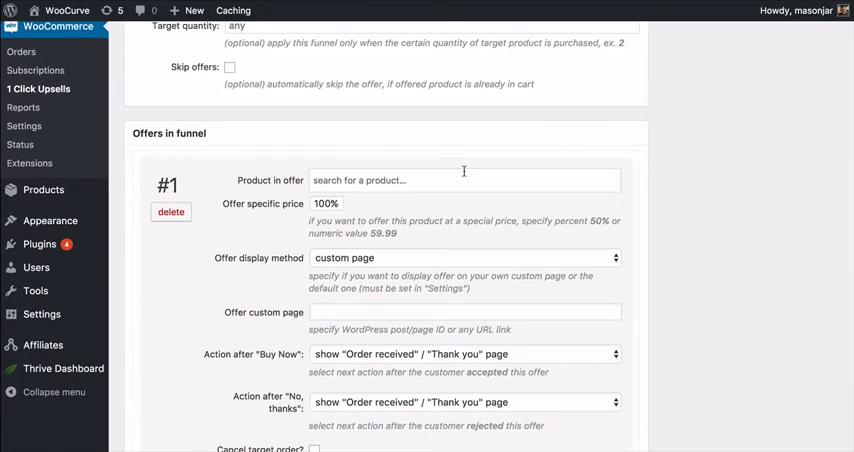
left_click(464, 180)
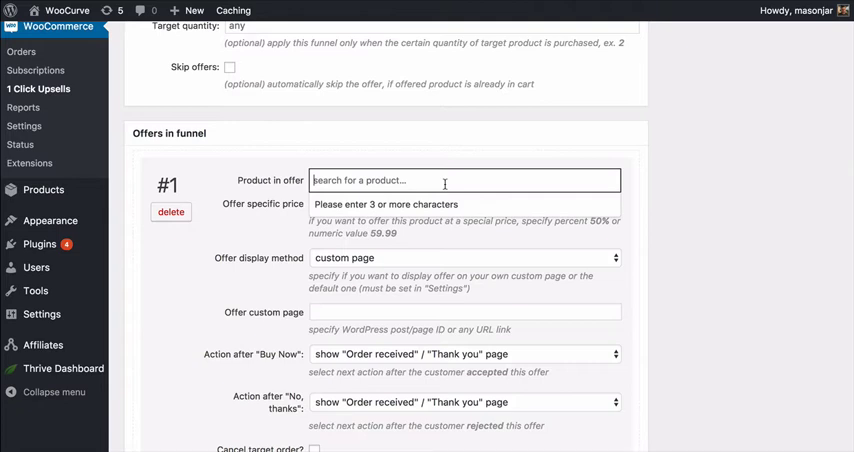
type("te")
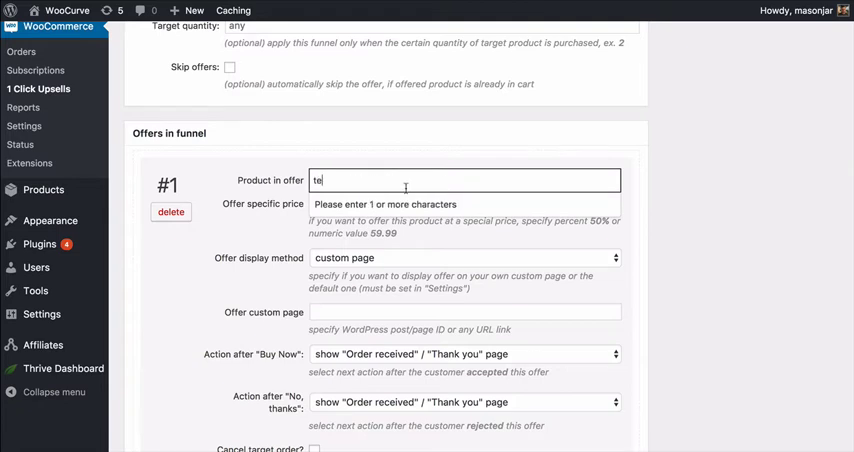
type("st")
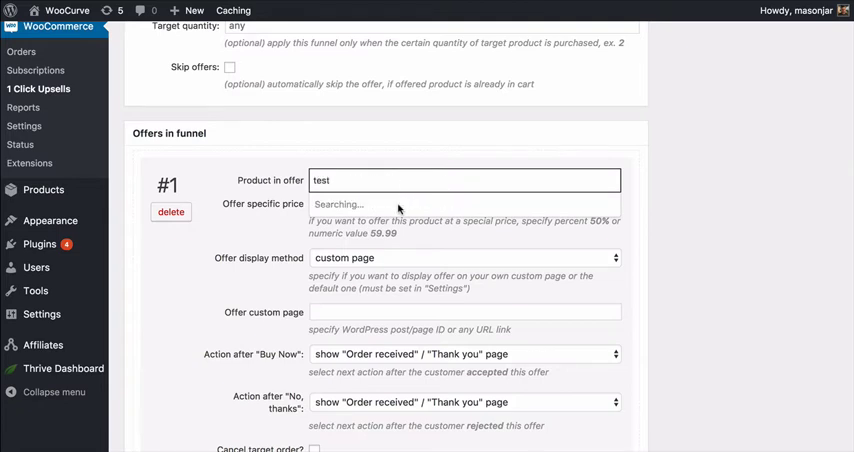
left_click(464, 180)
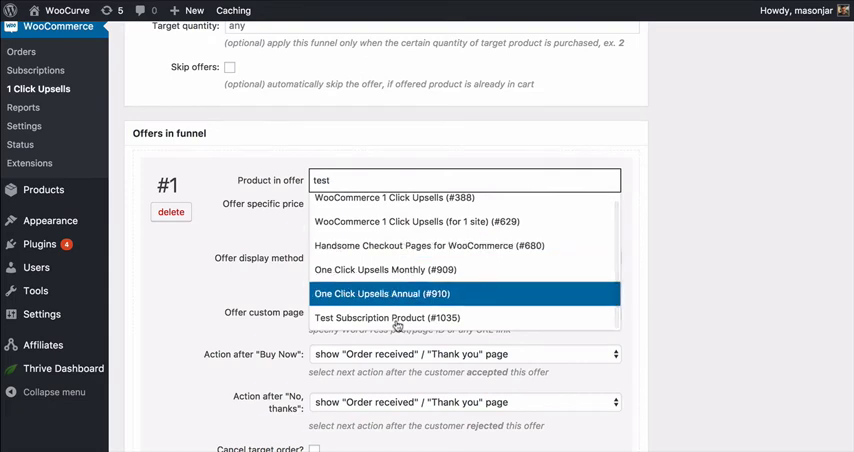
left_click(387, 317)
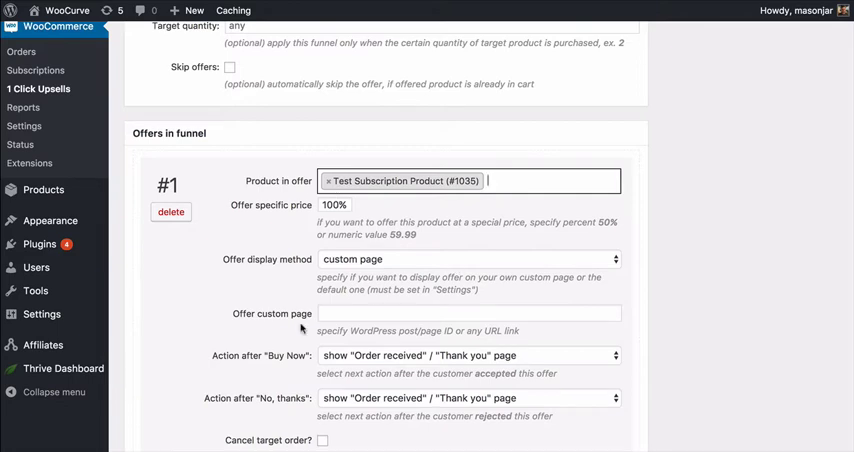
mouse_move(432, 263)
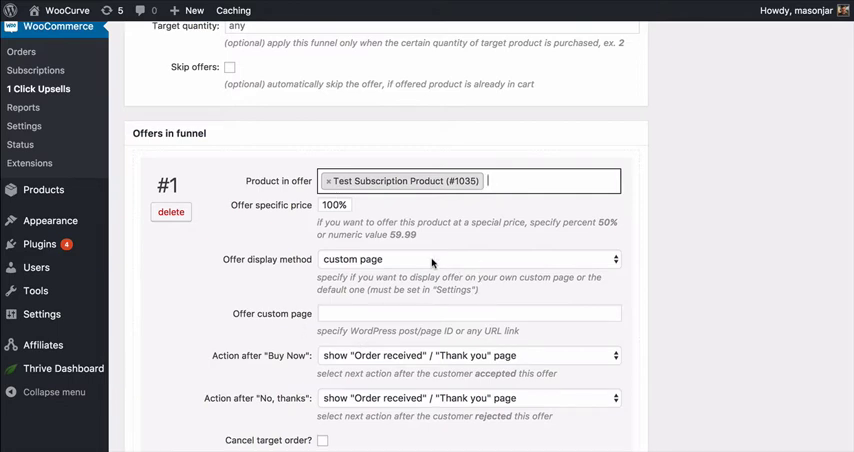
Step: Set the offer display method to the default page
left_click(468, 259)
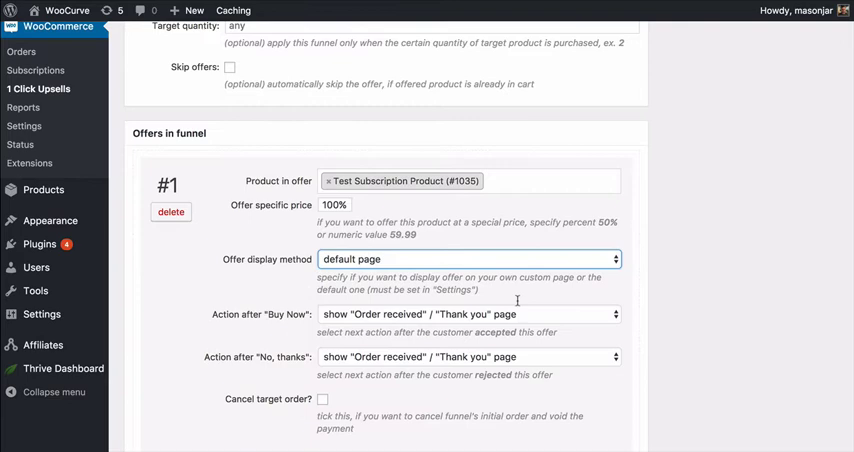
scroll("down", 3)
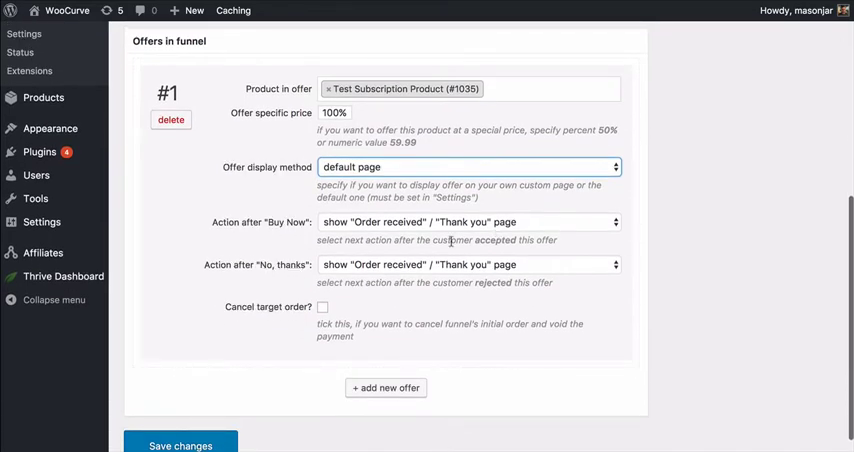
mouse_move(700, 256)
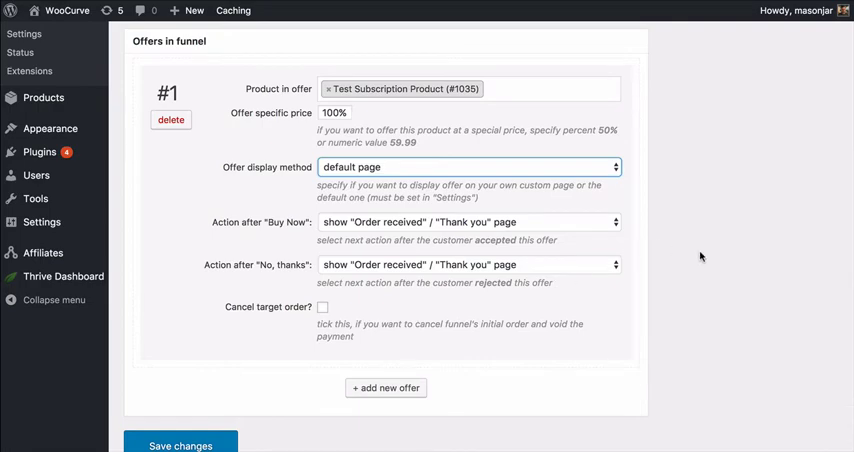
scroll("up", 3)
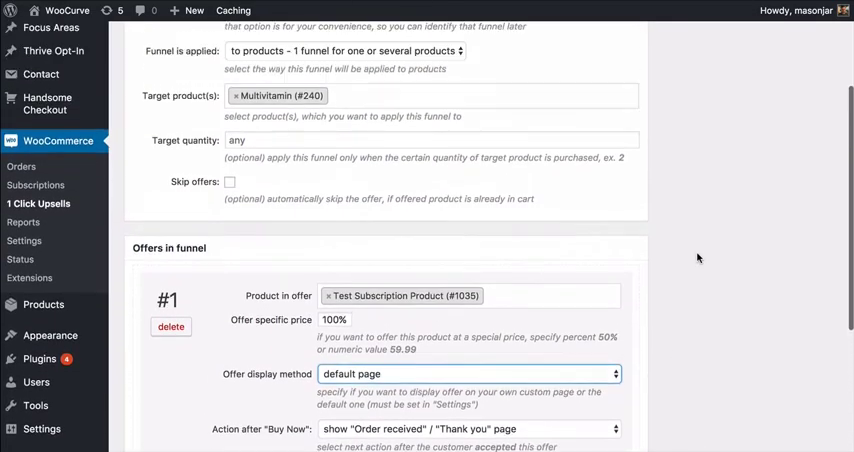
scroll("up", 3)
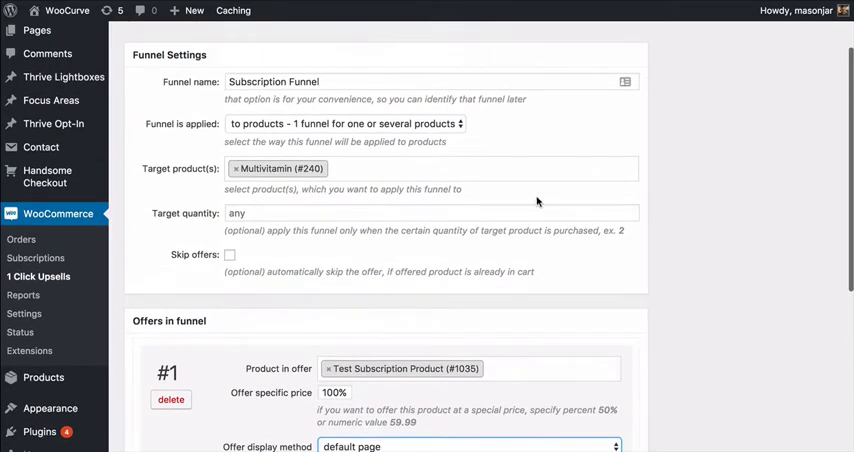
scroll("down", 3)
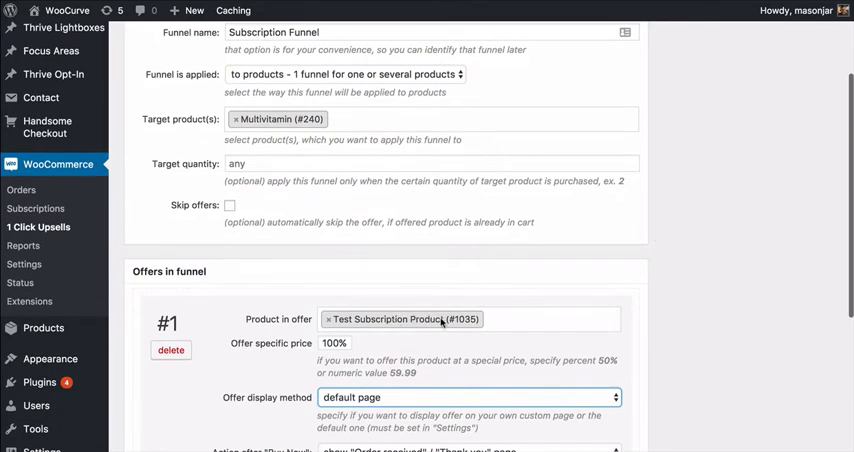
mouse_move(462, 319)
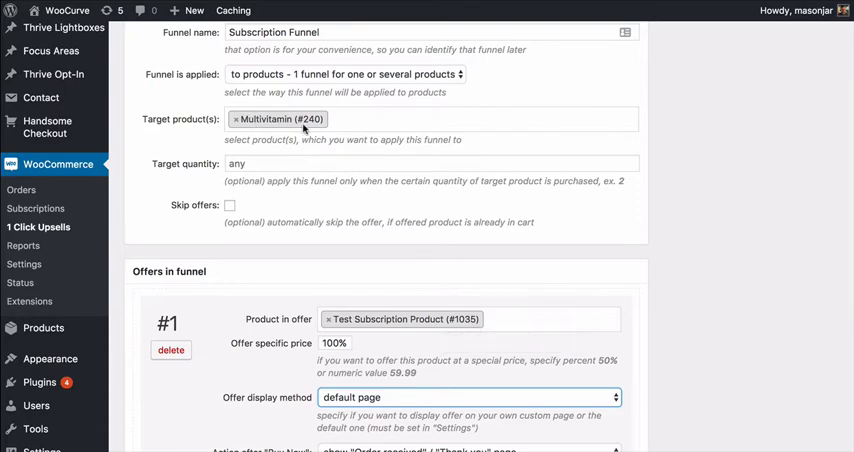
mouse_move(541, 342)
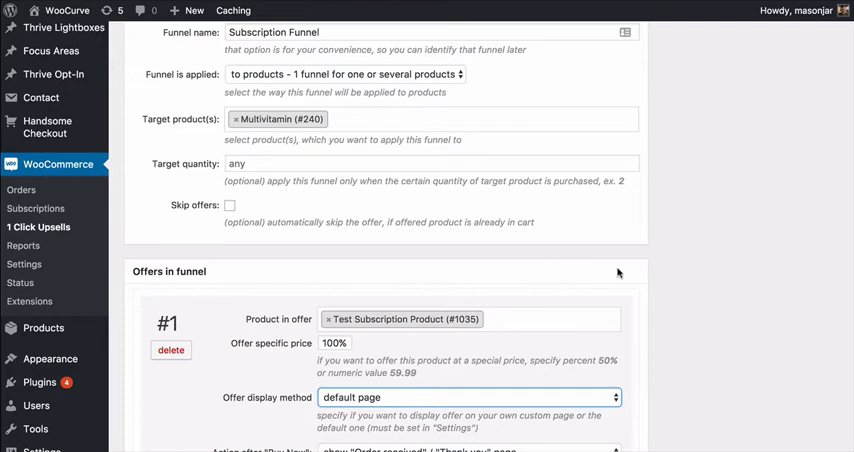
scroll("down", 3)
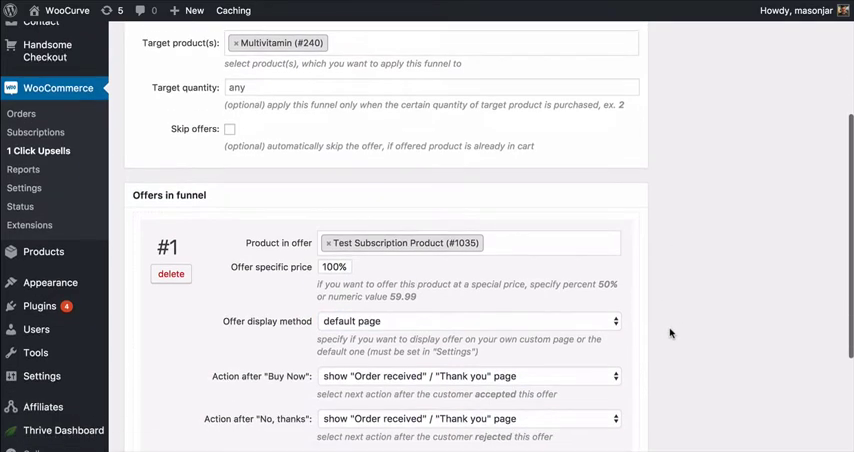
scroll("down", 3)
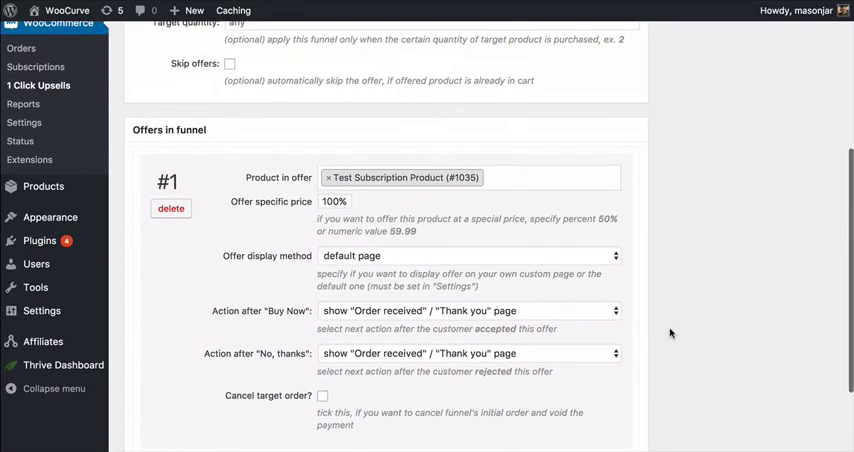
scroll("up", 3)
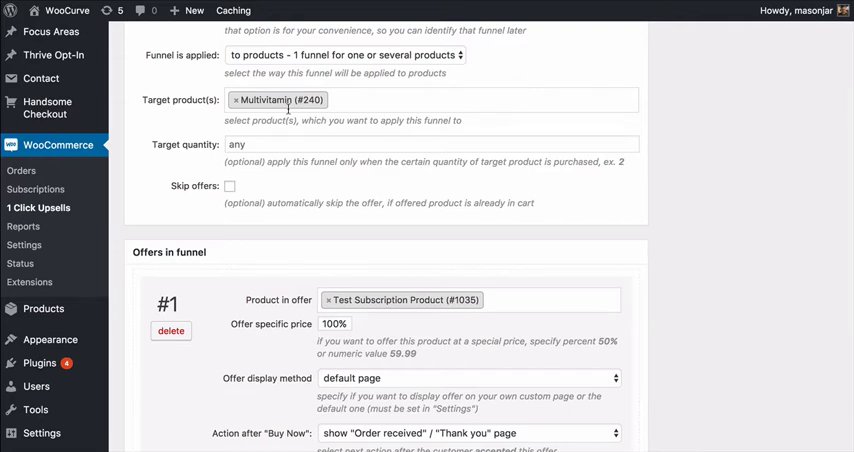
mouse_move(353, 241)
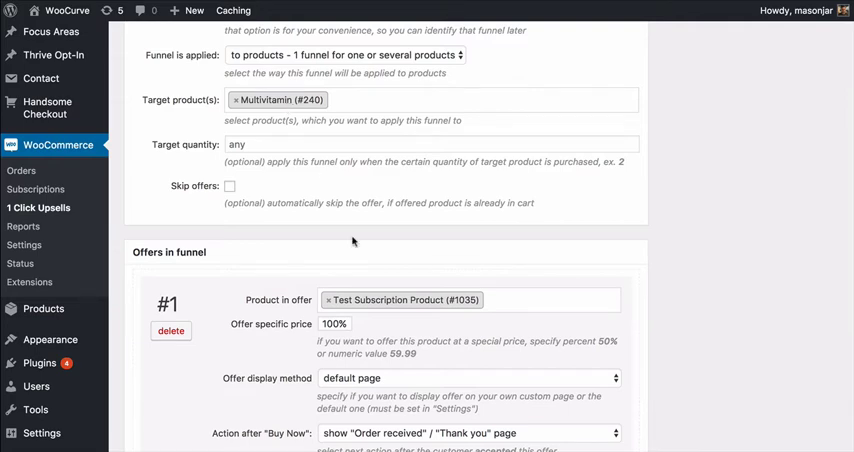
mouse_move(360, 302)
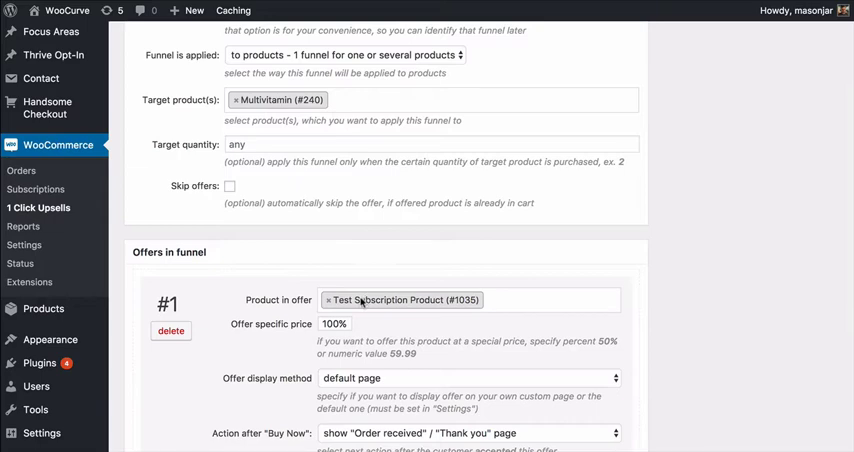
mouse_move(372, 304)
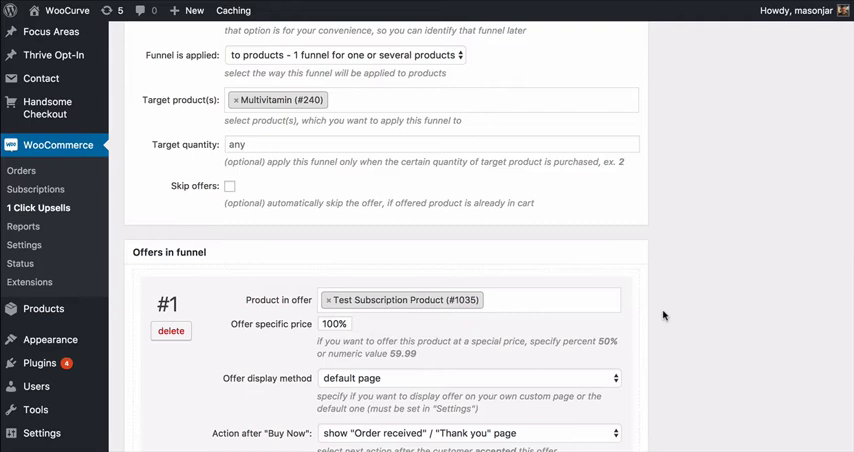
mouse_move(390, 197)
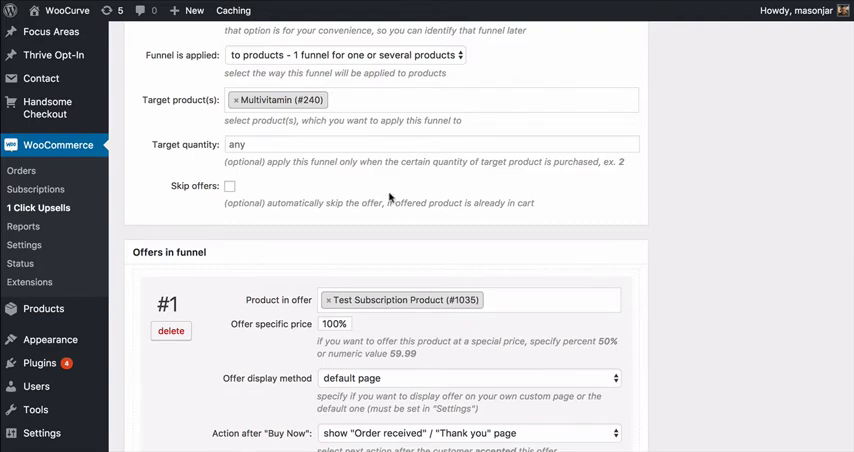
scroll("down", 3)
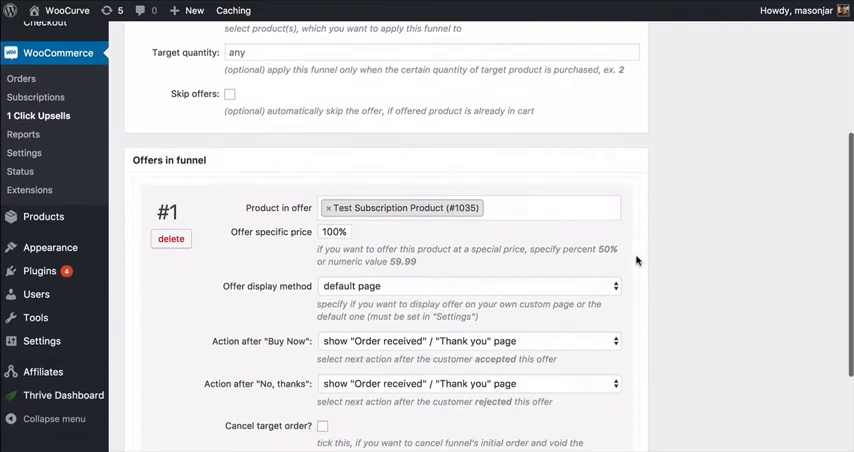
scroll("down", 3)
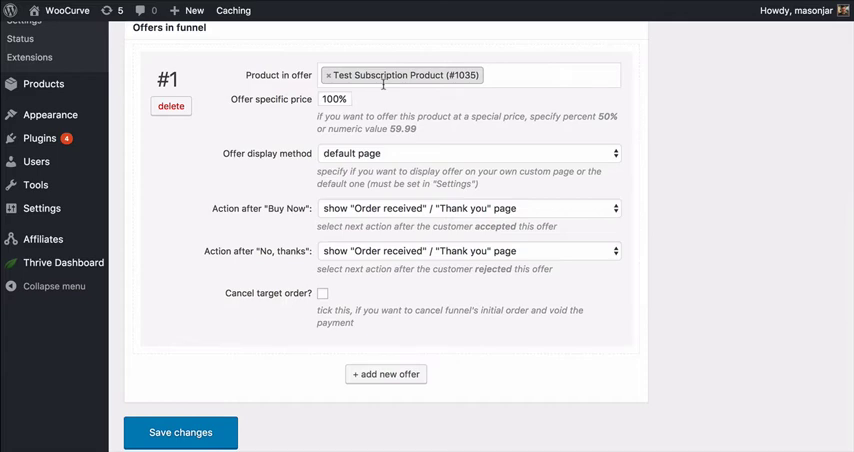
mouse_move(377, 281)
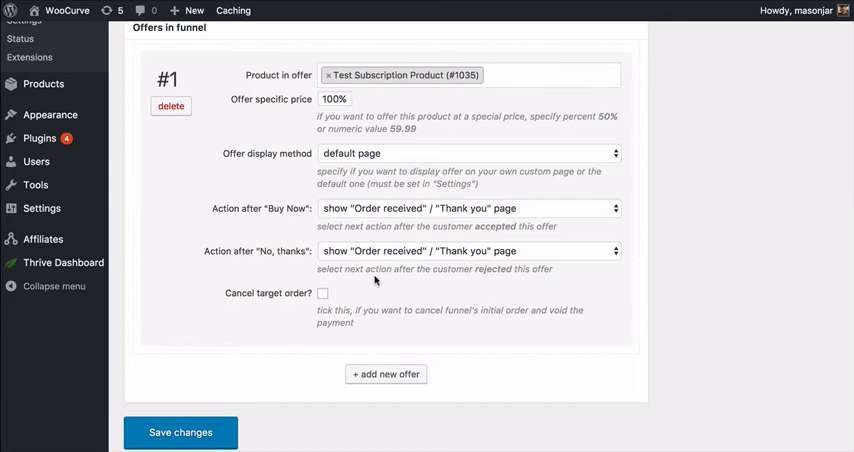
scroll("up", 3)
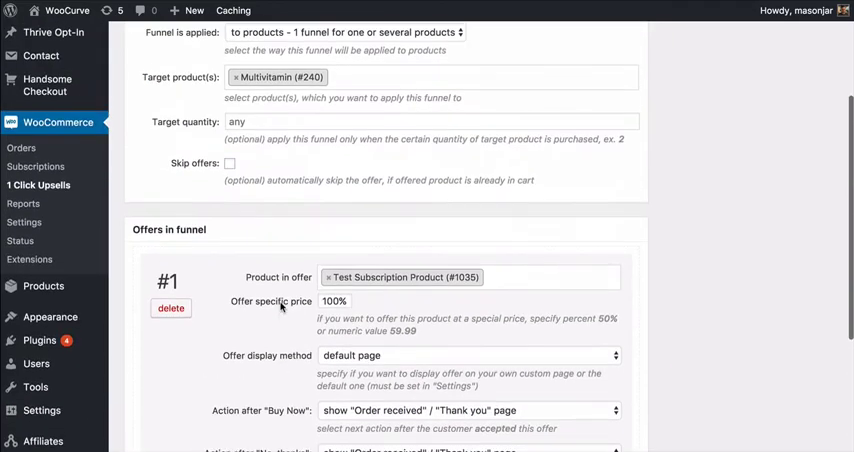
scroll("up", 3)
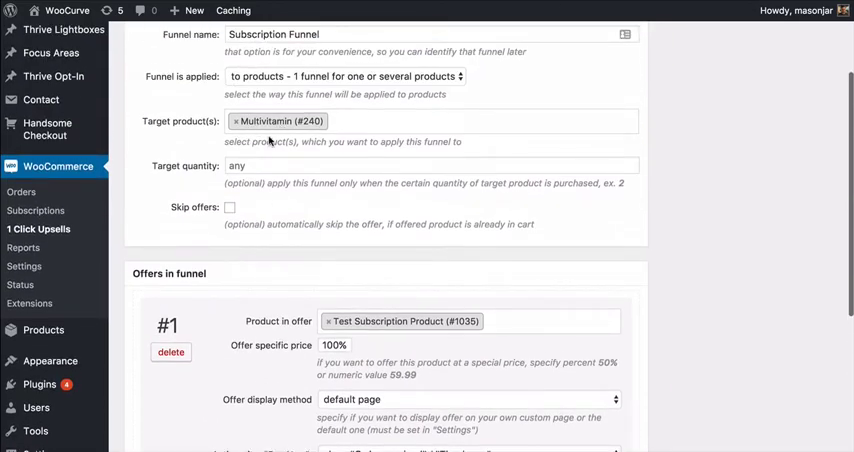
scroll("down", 3)
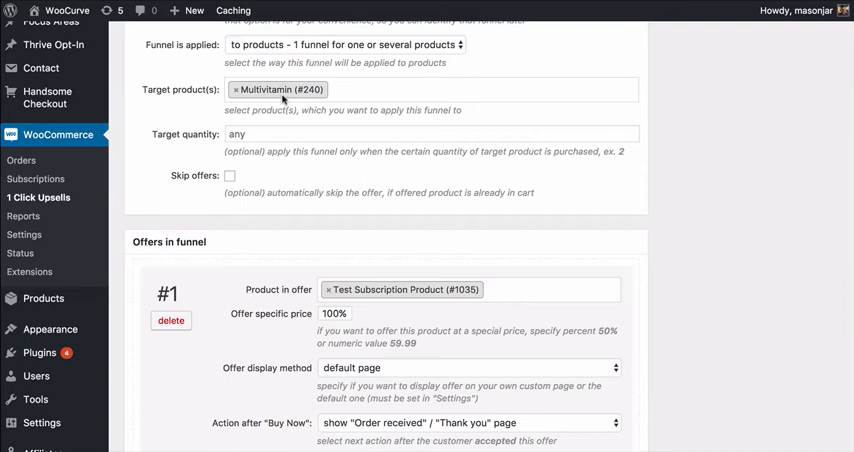
mouse_move(280, 90)
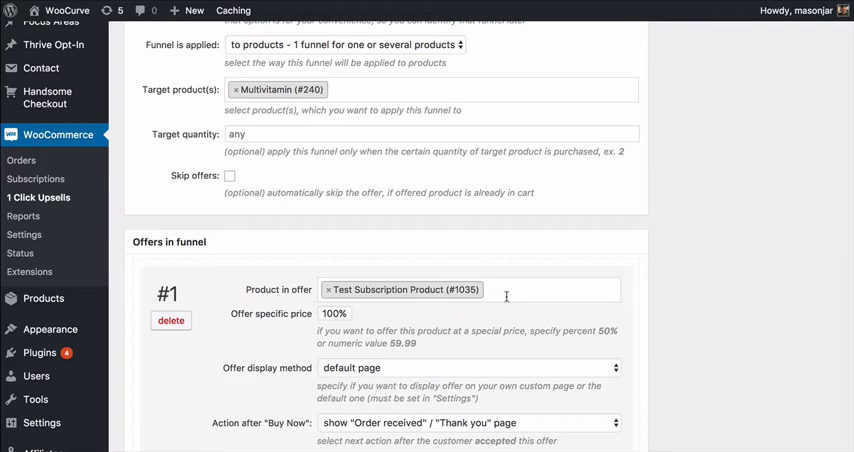
scroll("down", 3)
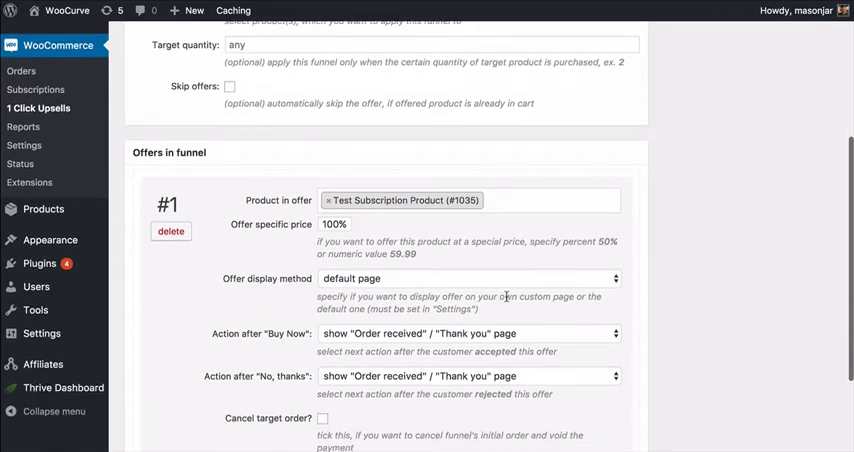
scroll("down", 3)
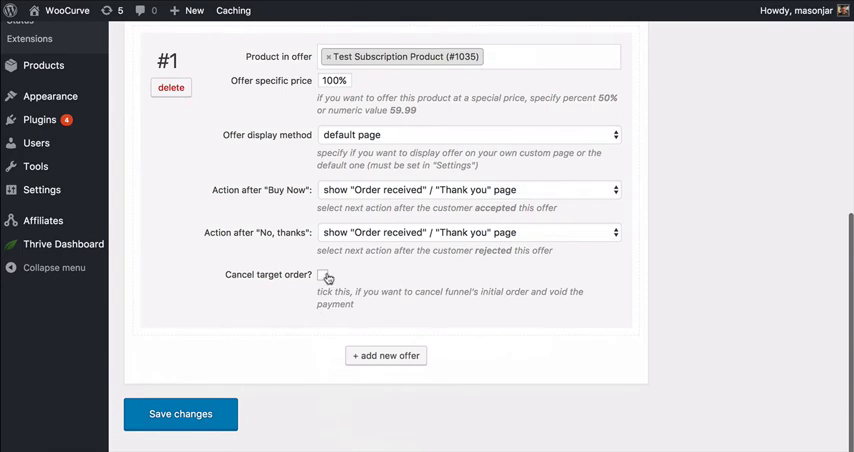
scroll("up", 3)
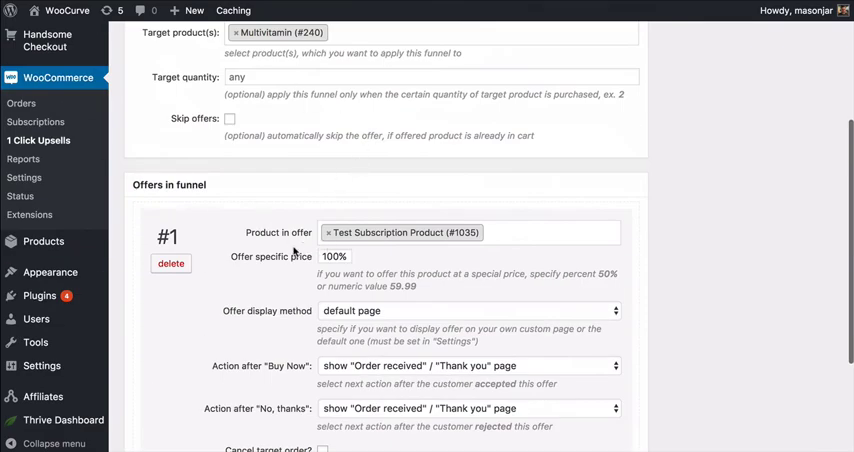
mouse_move(425, 250)
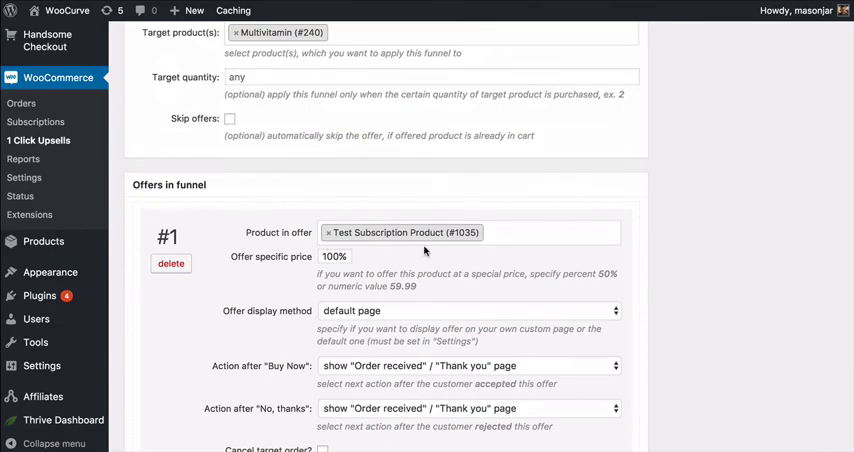
scroll("down", 3)
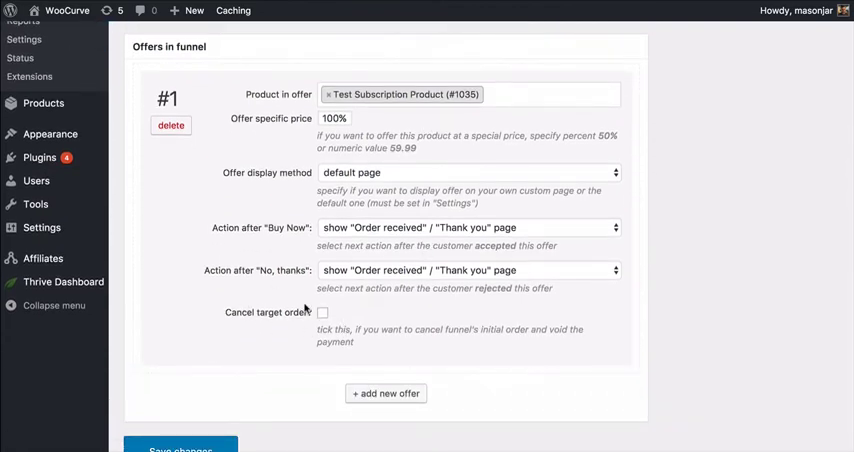
mouse_move(505, 263)
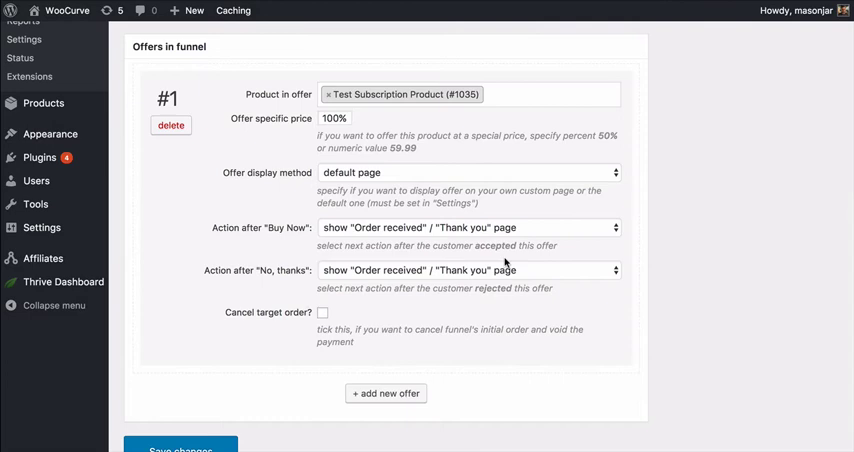
scroll("down", 3)
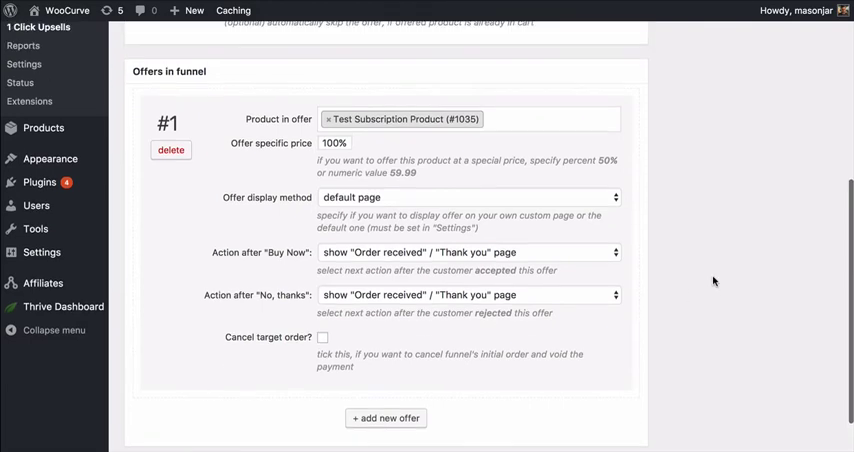
scroll("up", 3)
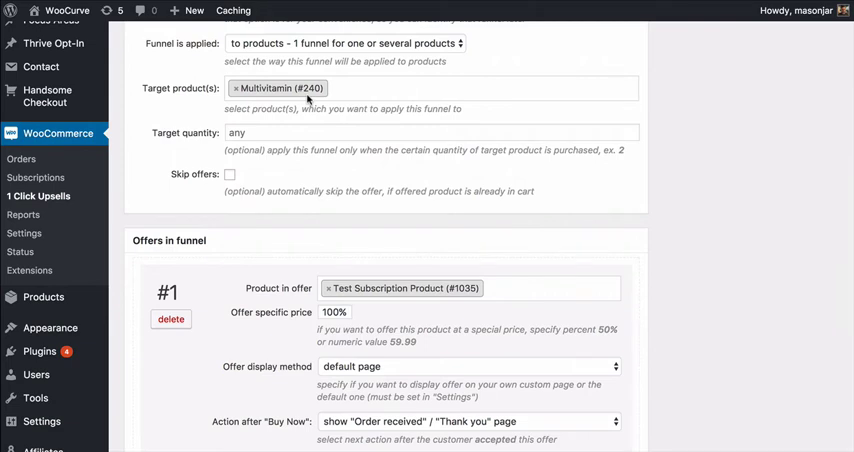
mouse_move(300, 88)
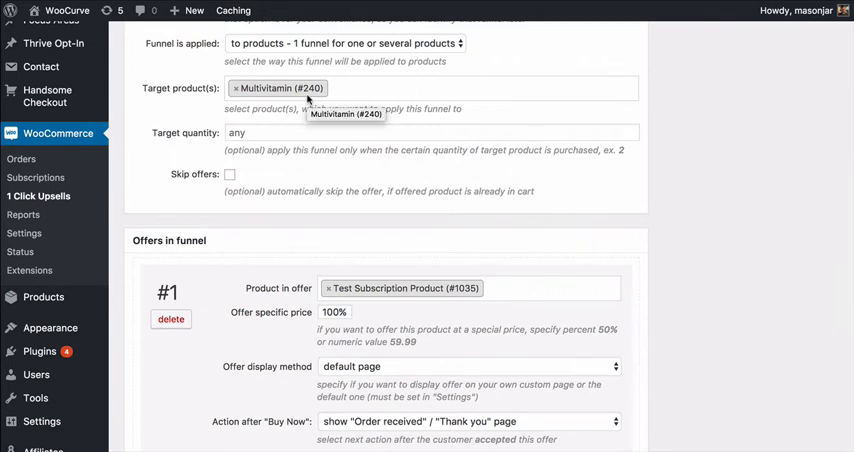
mouse_move(421, 289)
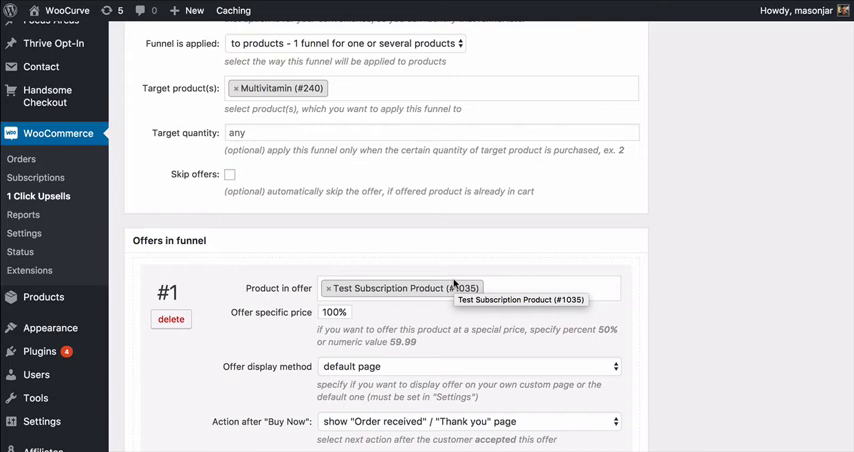
scroll("down", 3)
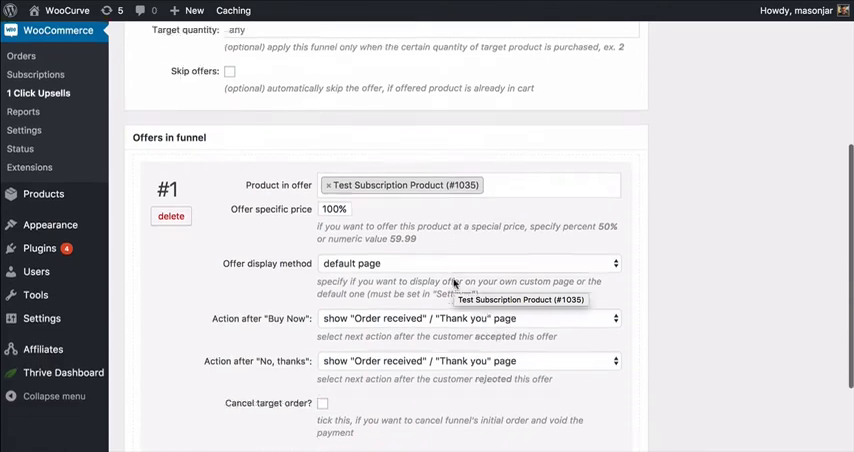
scroll("down", 3)
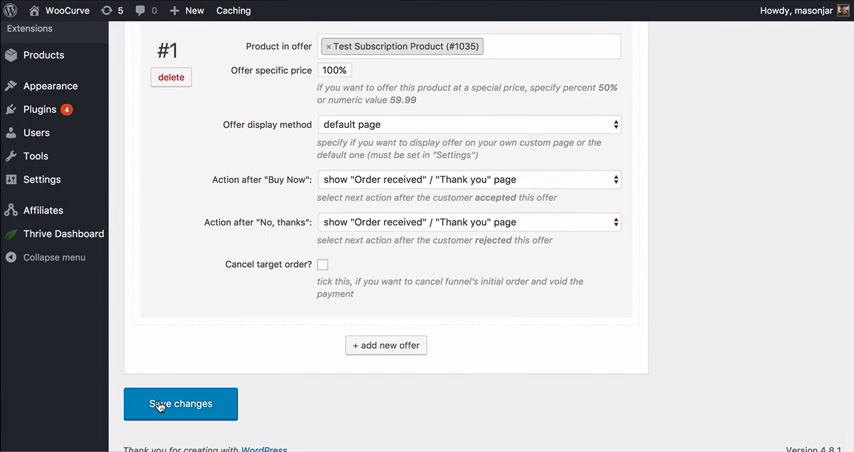
Step: Save changes to the Subscription Funnel
left_click(180, 403)
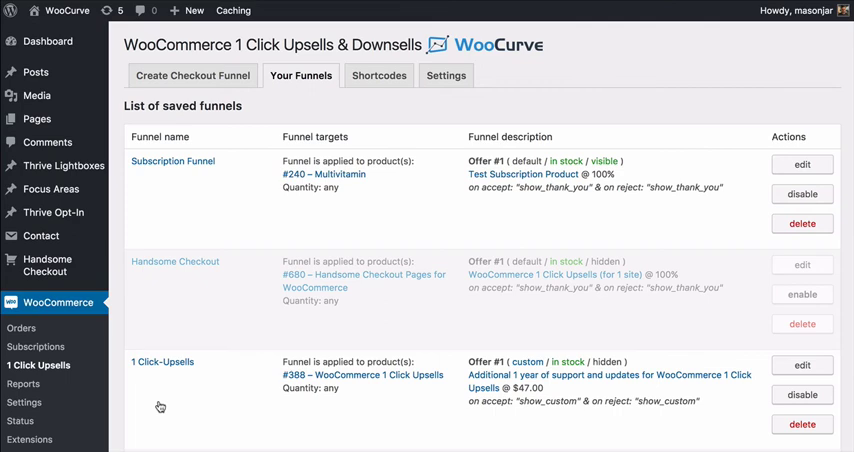
mouse_move(572, 180)
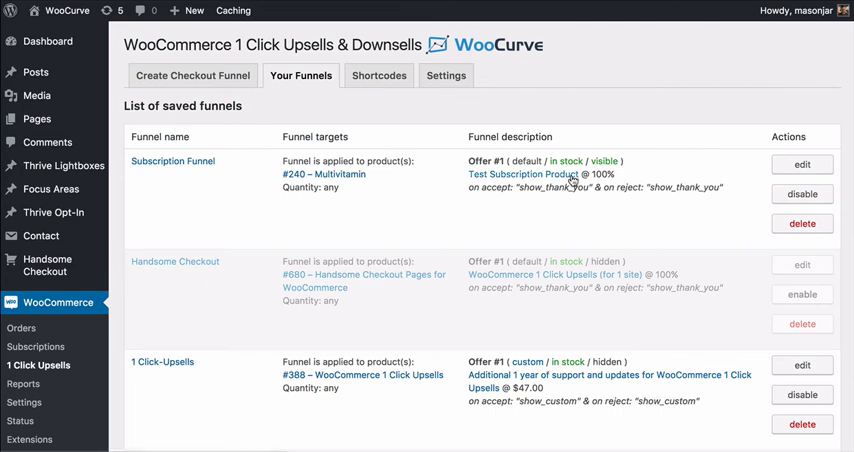
mouse_move(520, 131)
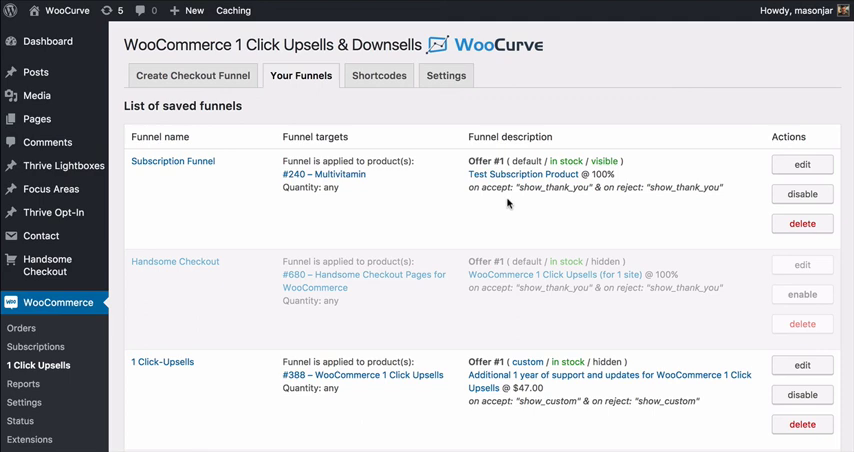
mouse_move(426, 223)
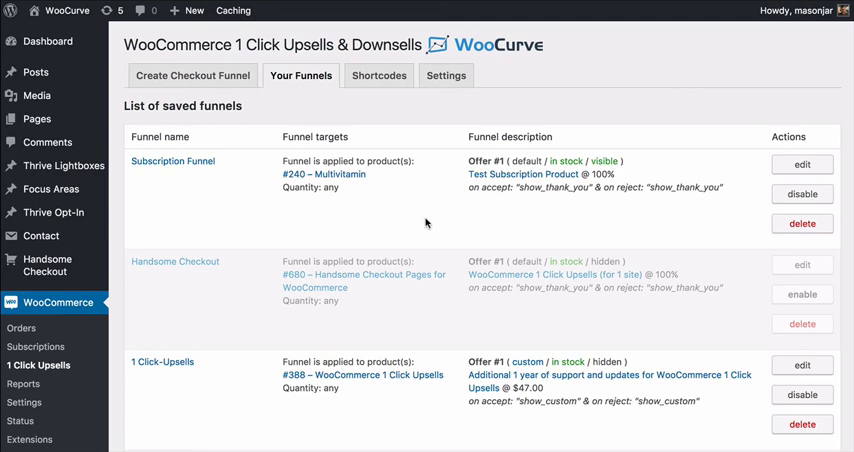